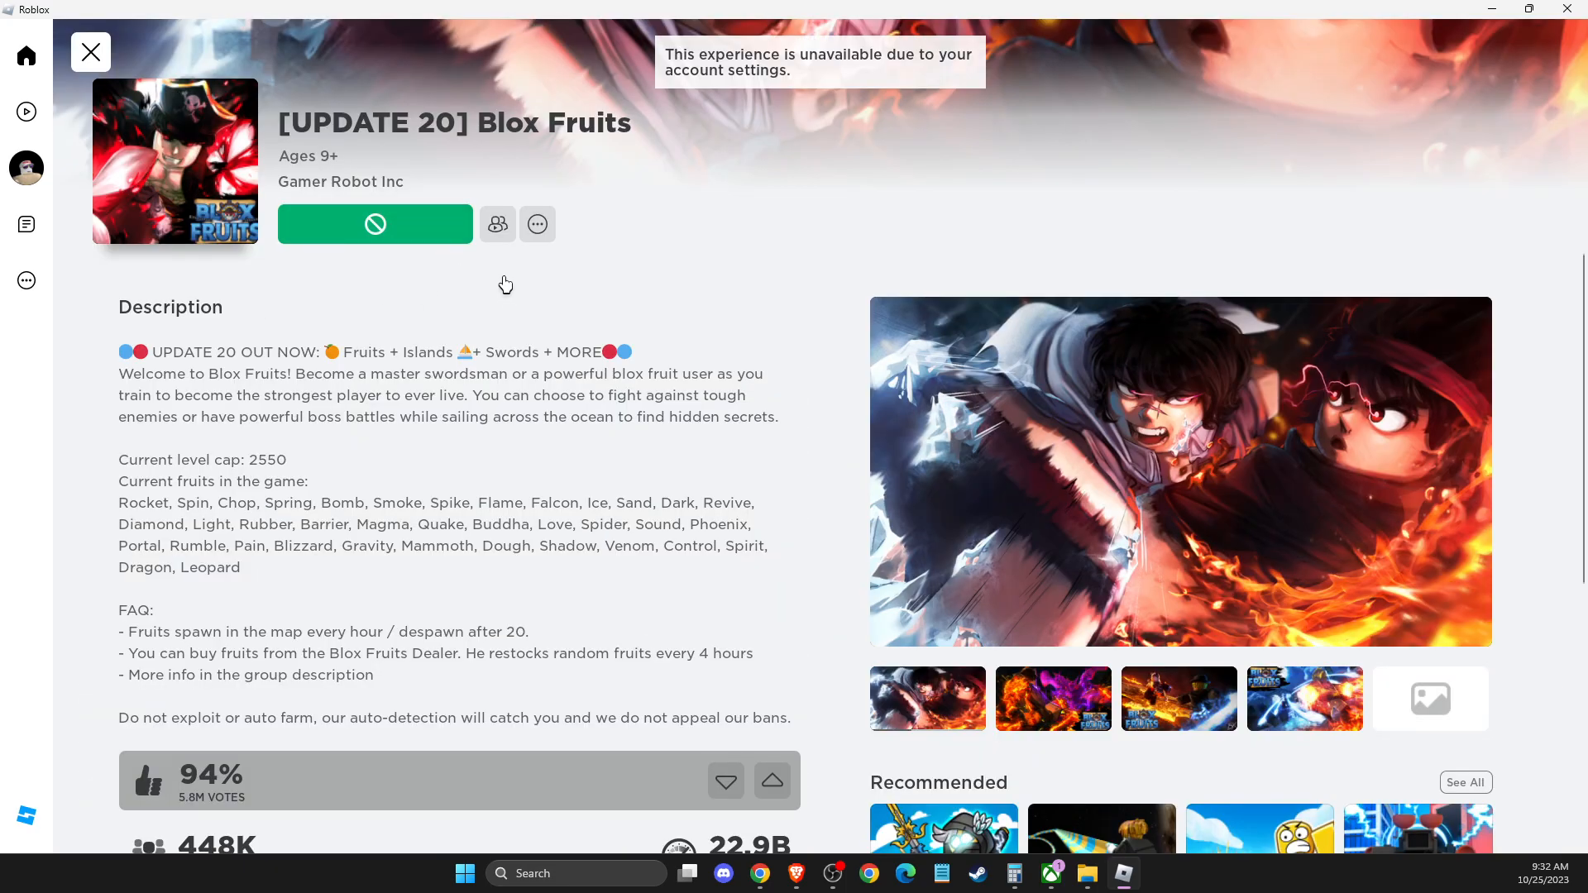
# View the Privacy settings showing who can join you in experiences and see your inventory
pyautogui.click(497, 224)
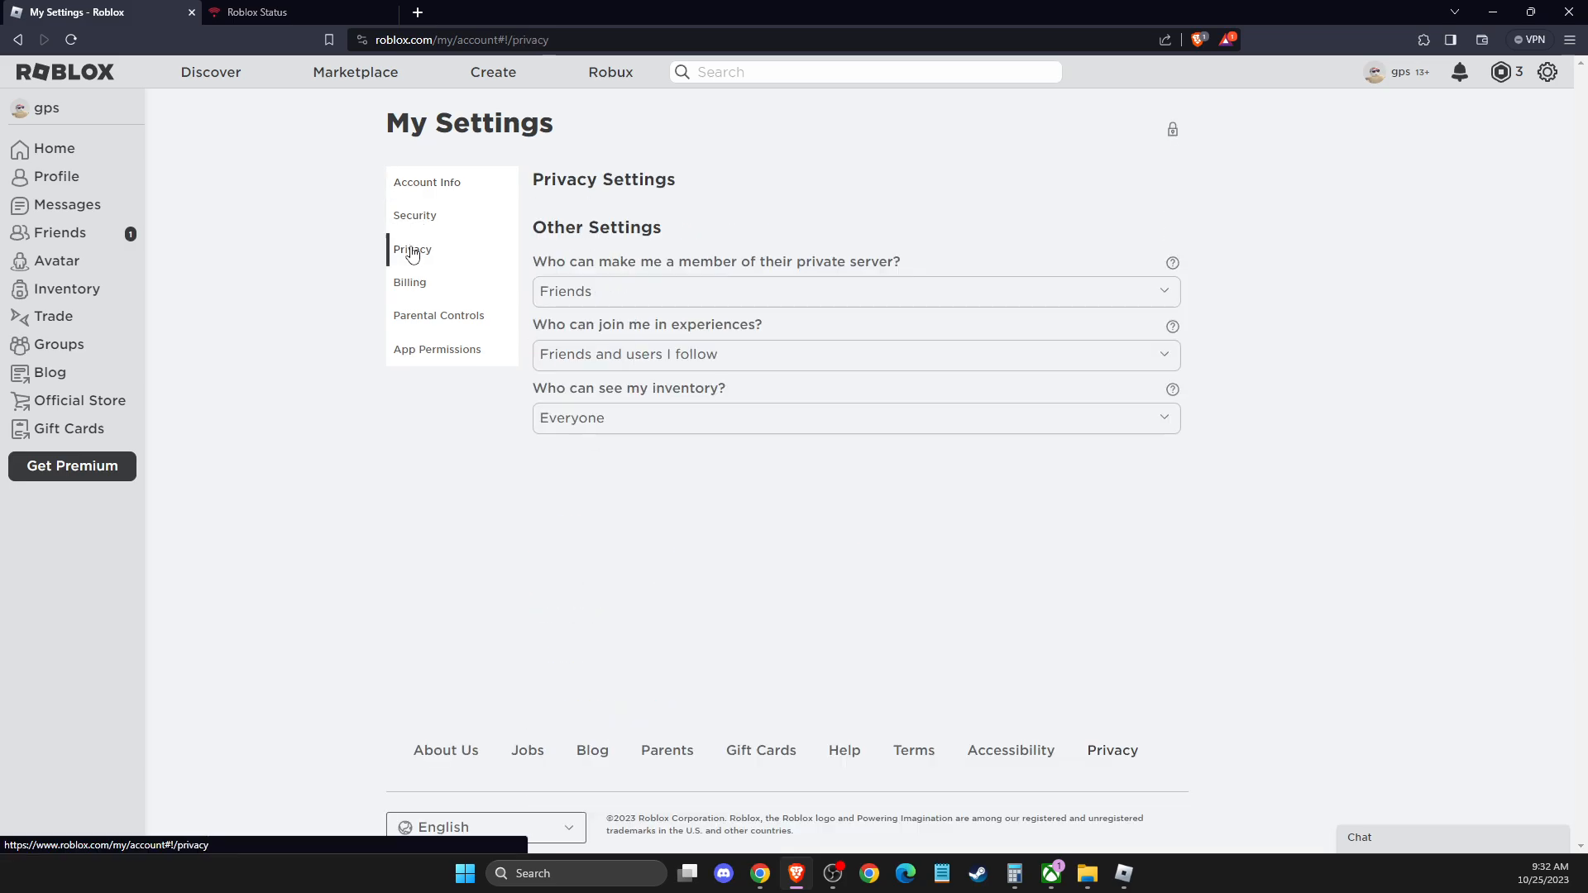
pyautogui.click(253, 12)
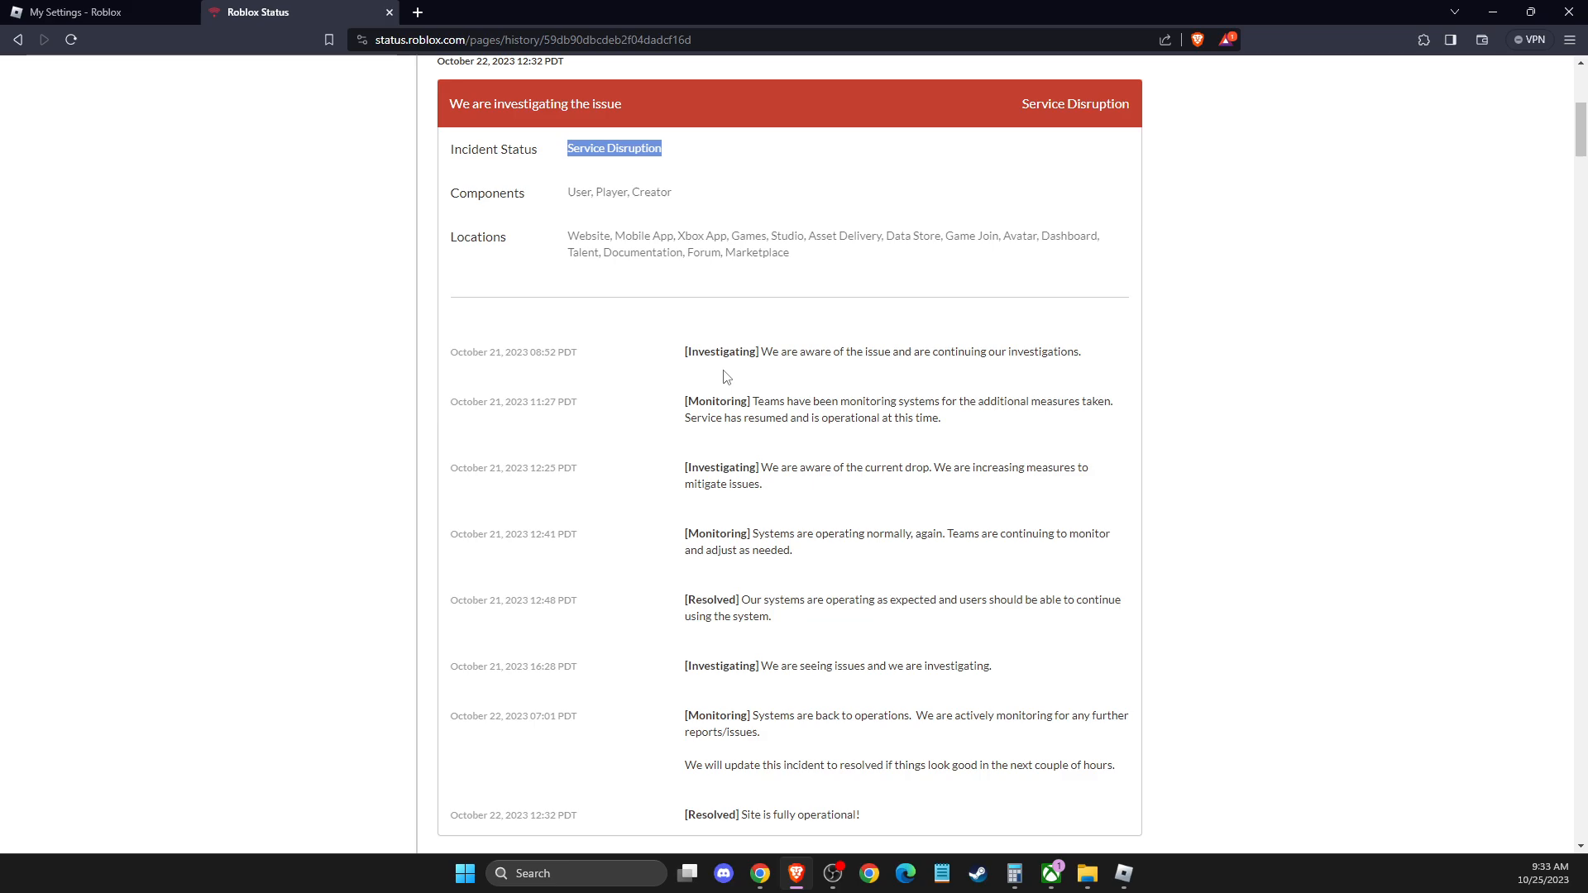
# Read the October 2023 Service Disruption incident, then return to the account's Security settings
pyautogui.scroll(3)
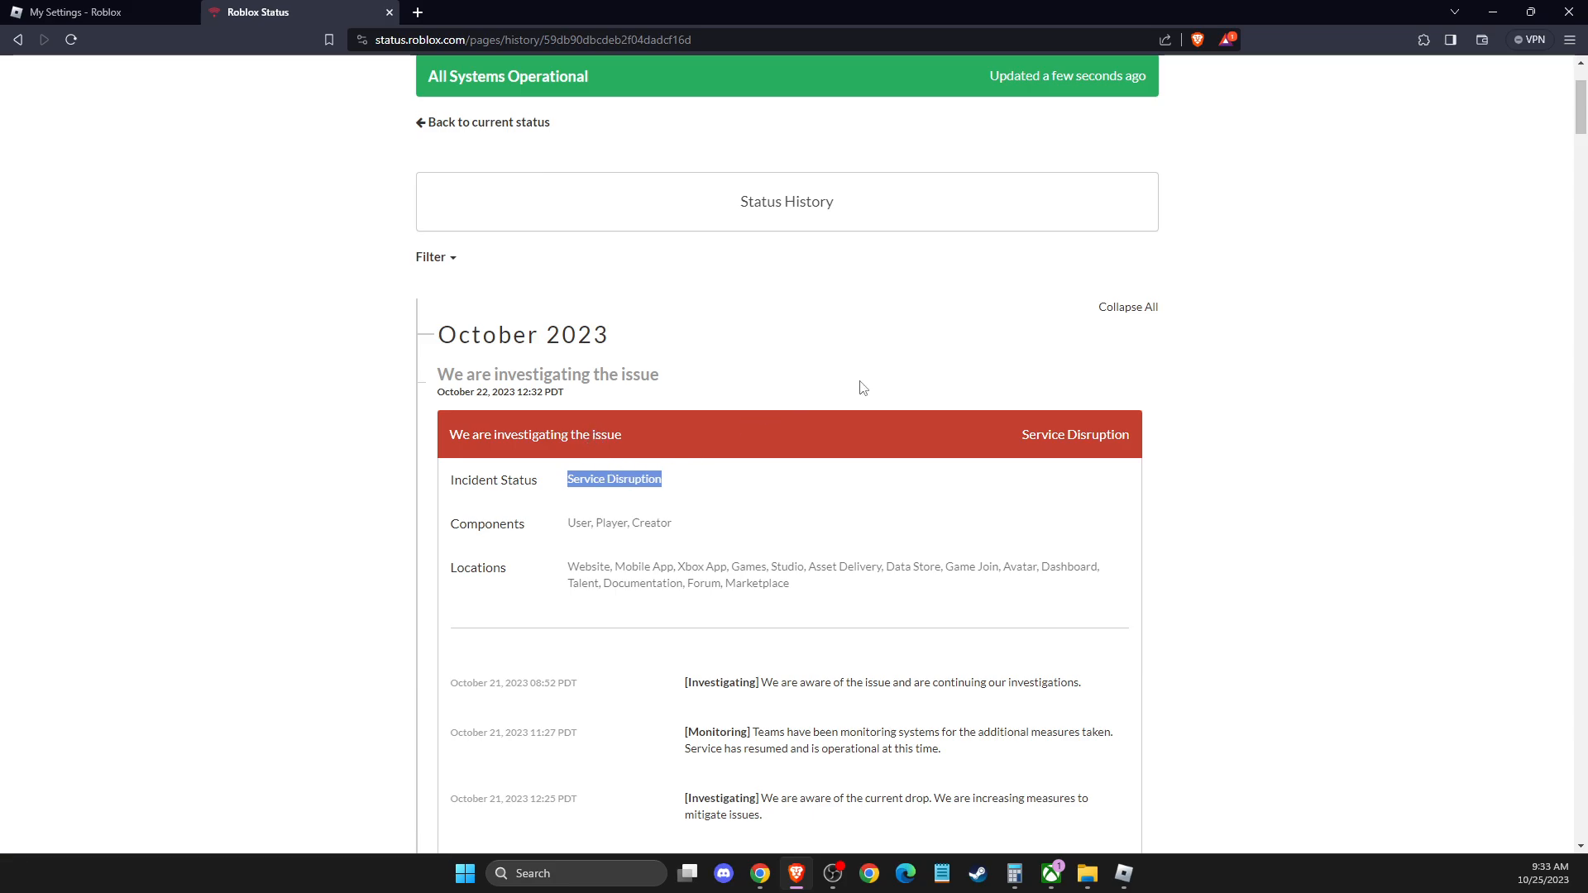
pyautogui.click(76, 10)
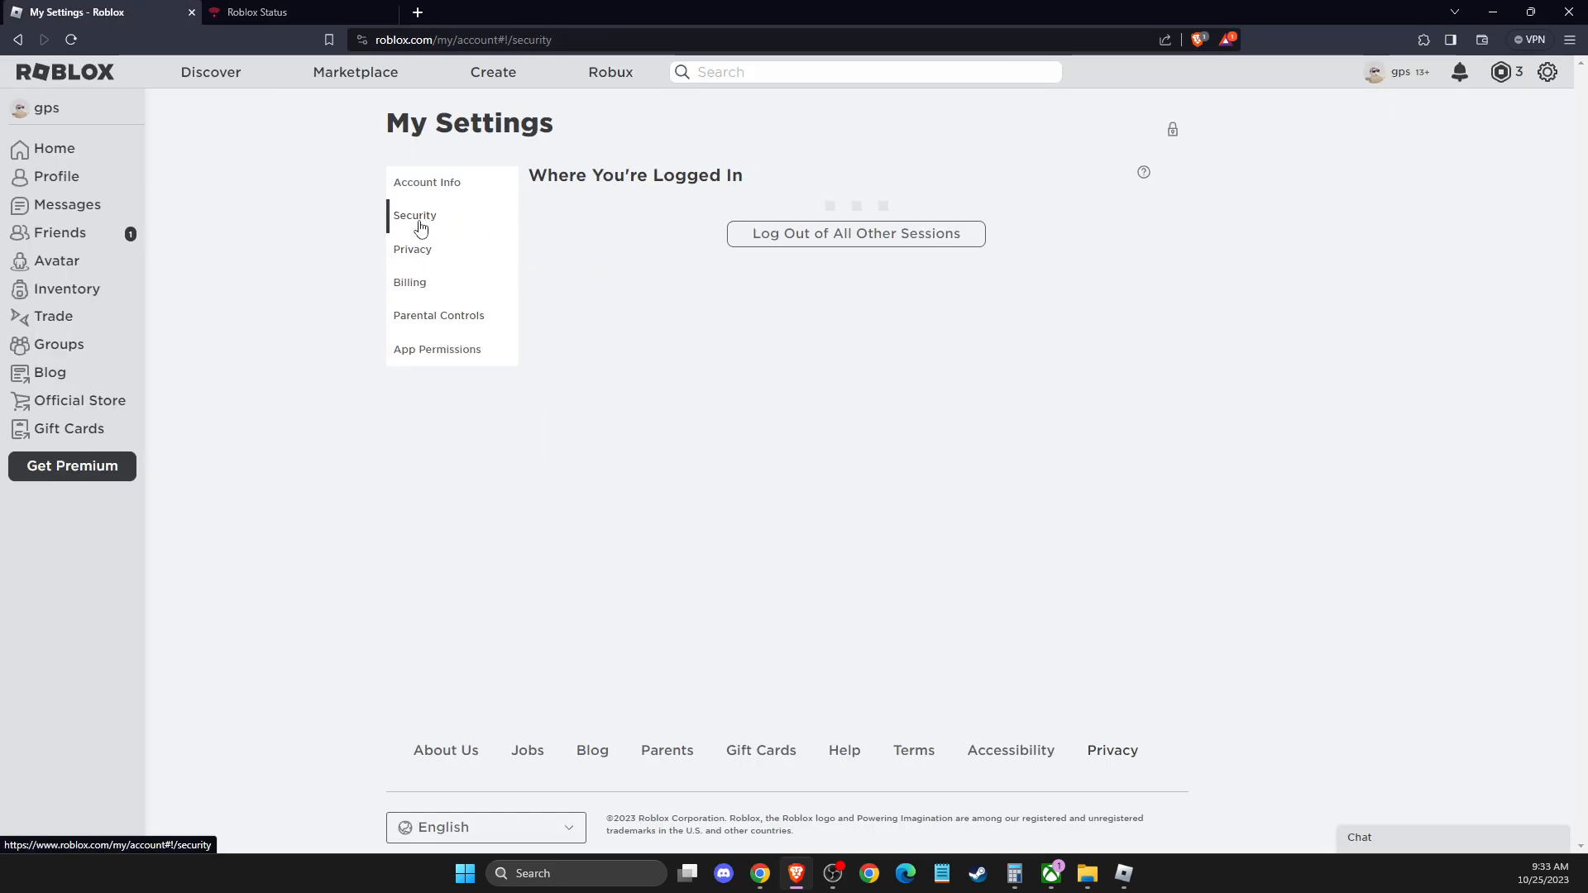